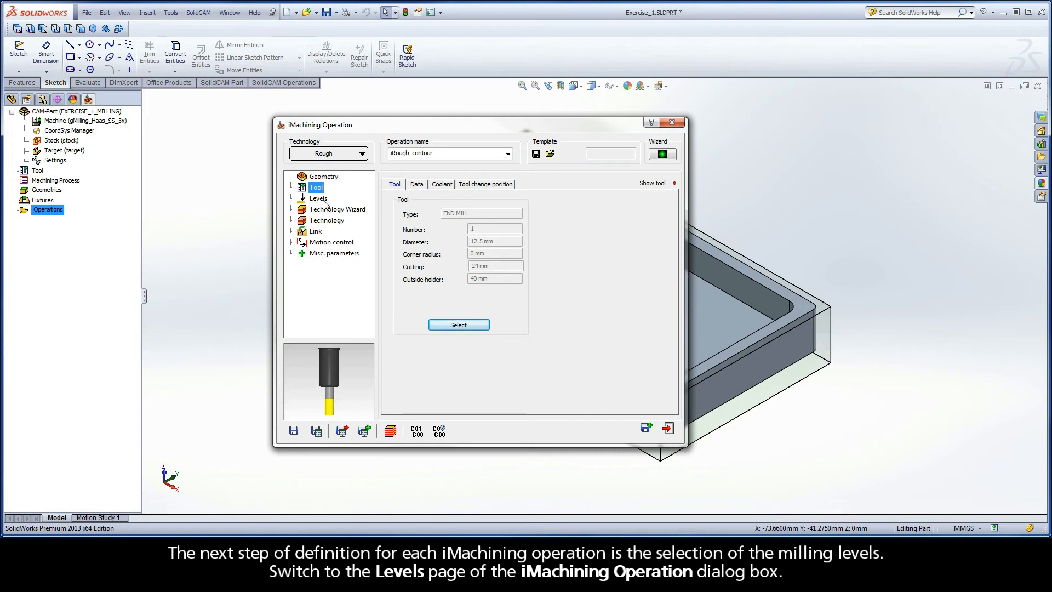
mouse_move(327, 205)
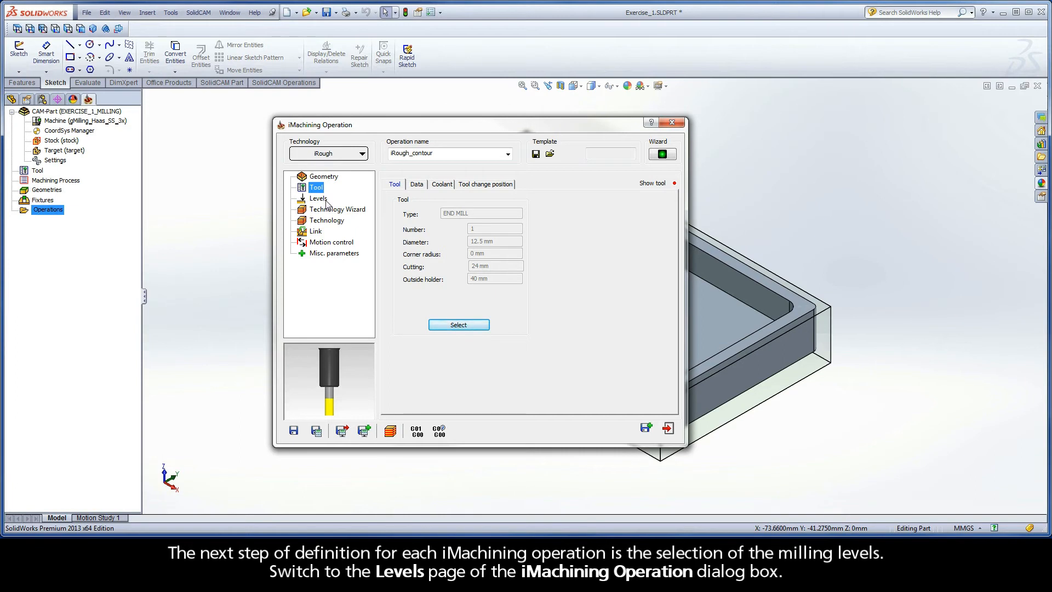
Show the iRough_contour operation's Levels page with clearance 10 and safety distance 2.
click(317, 198)
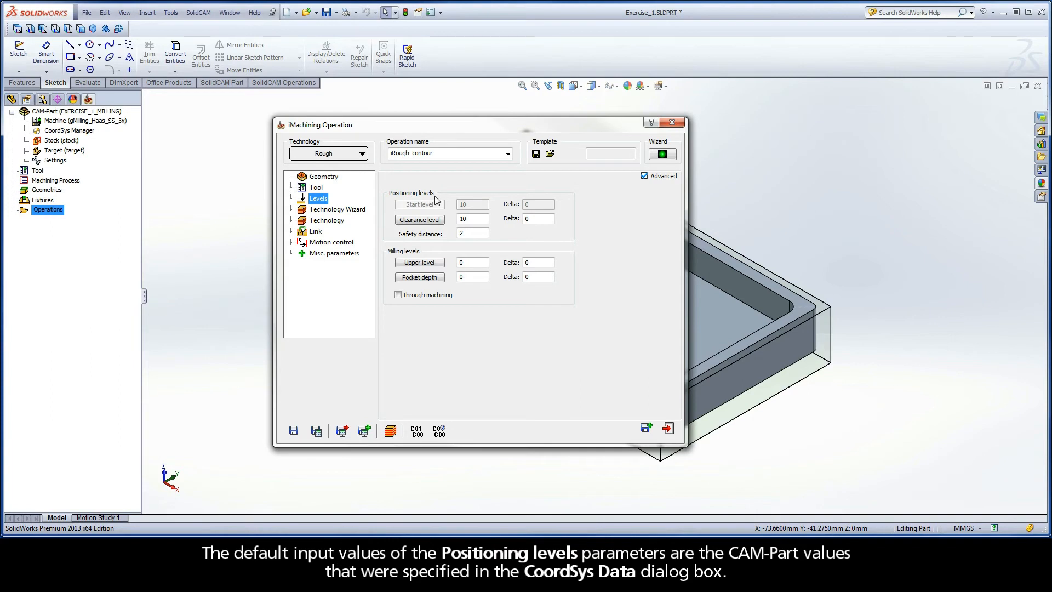
mouse_move(436, 200)
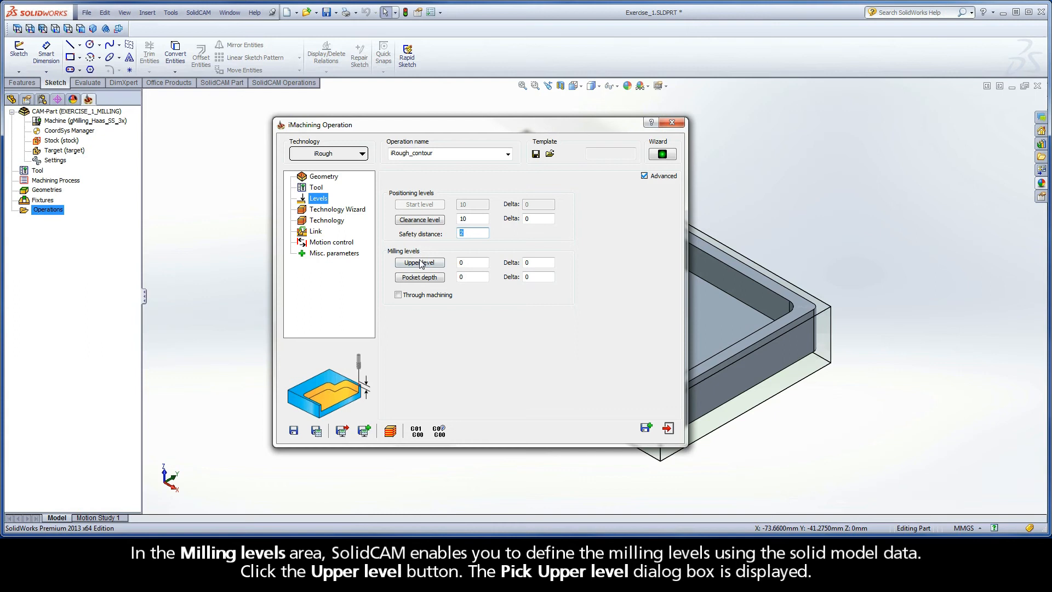
Take the upper level from the part's top face so it reads Z 0.
click(419, 262)
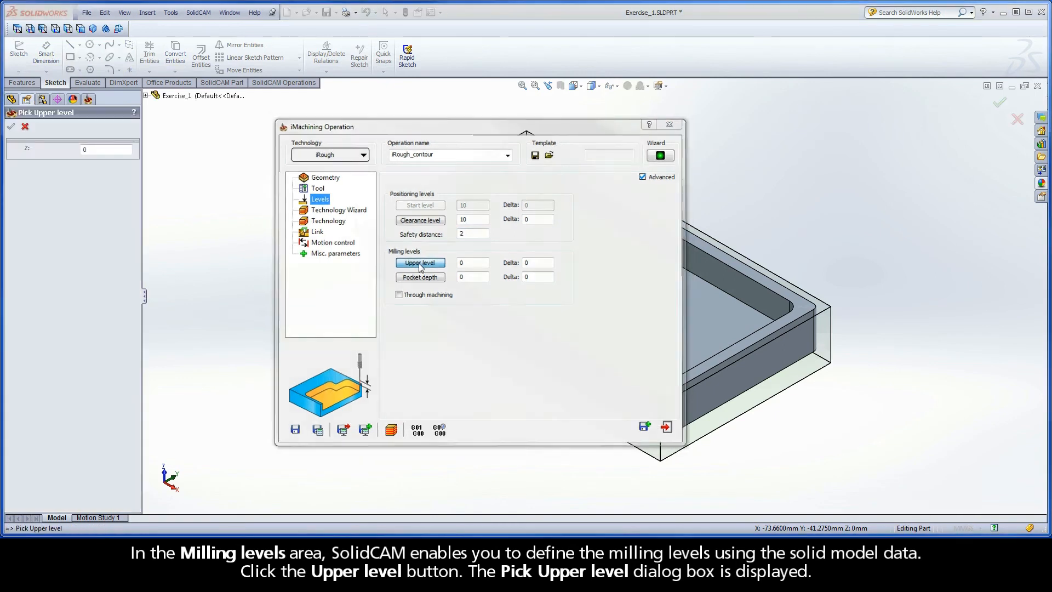
click(420, 262)
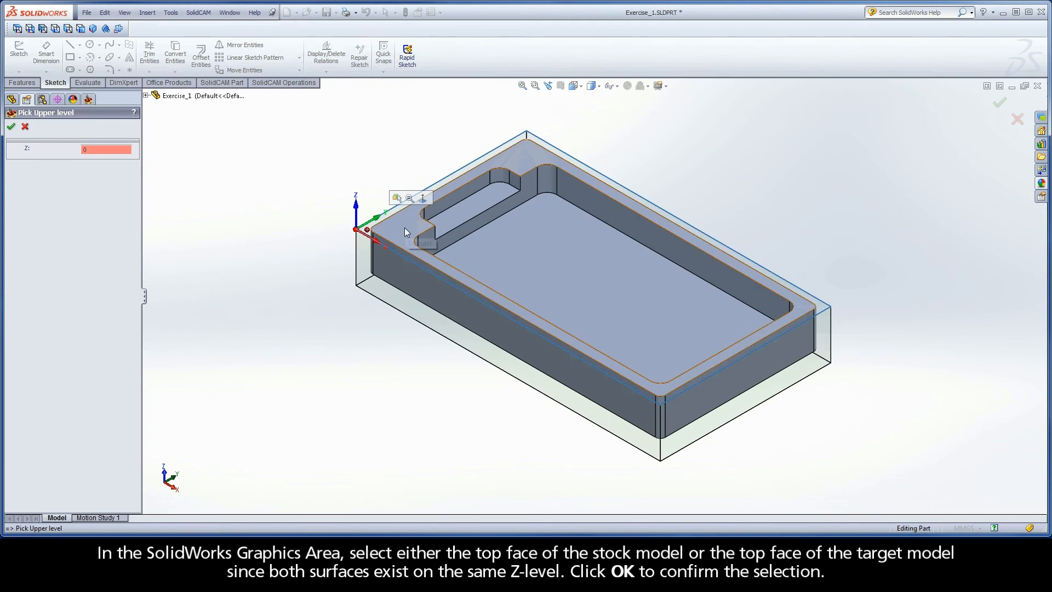
mouse_move(405, 231)
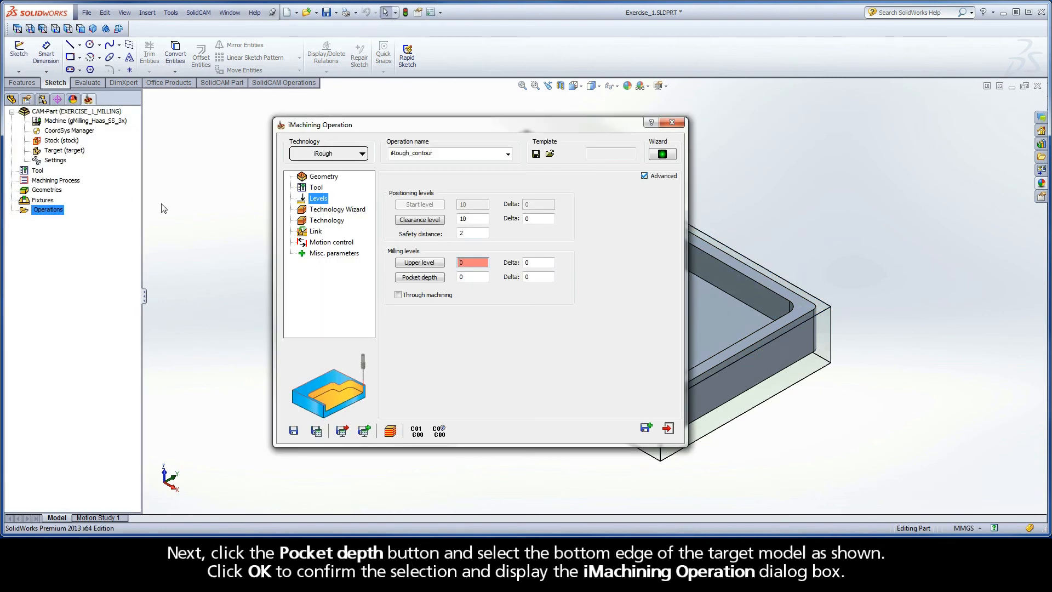
Take the pocket depth from the target model's bottom edge, giving -19.05.
click(420, 277)
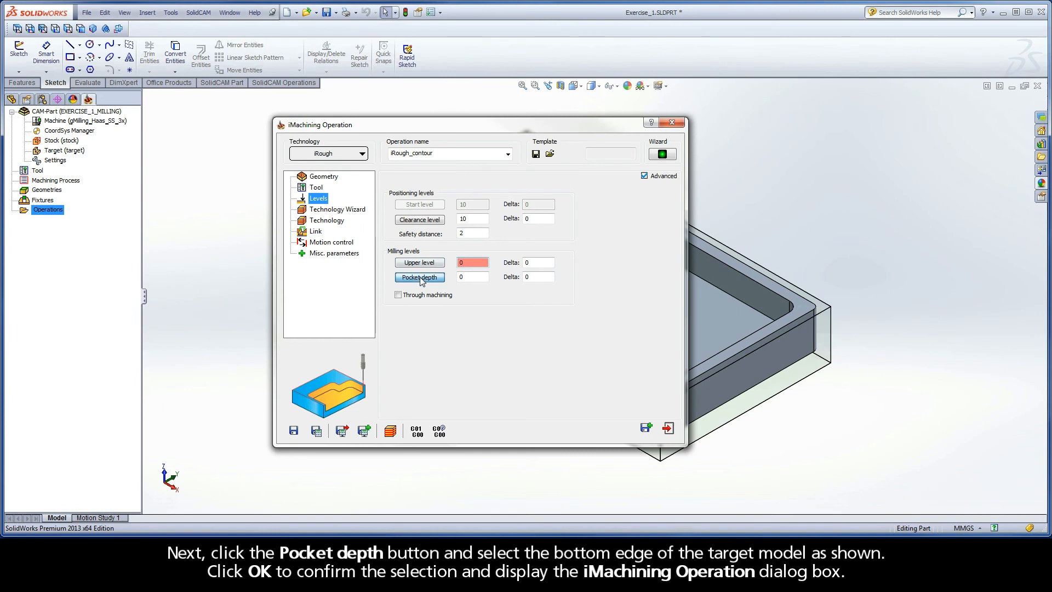
click(420, 277)
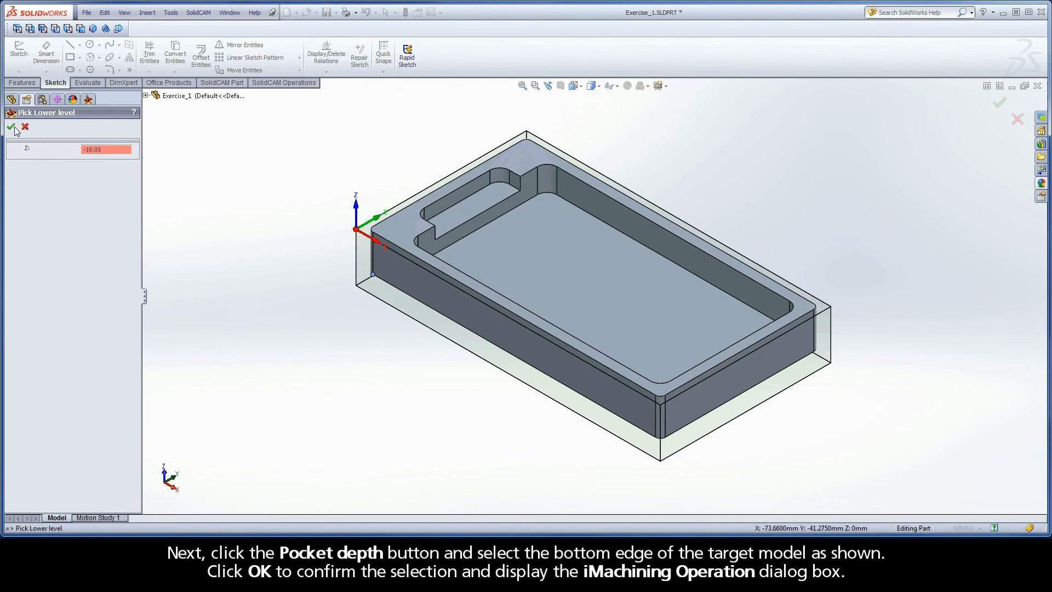
click(11, 127)
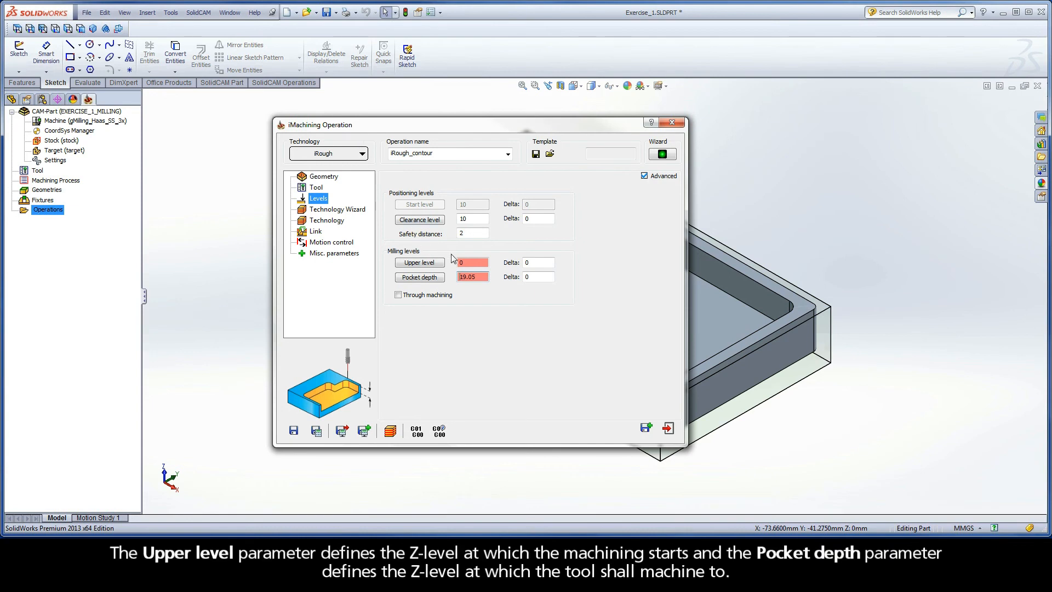
click(471, 262)
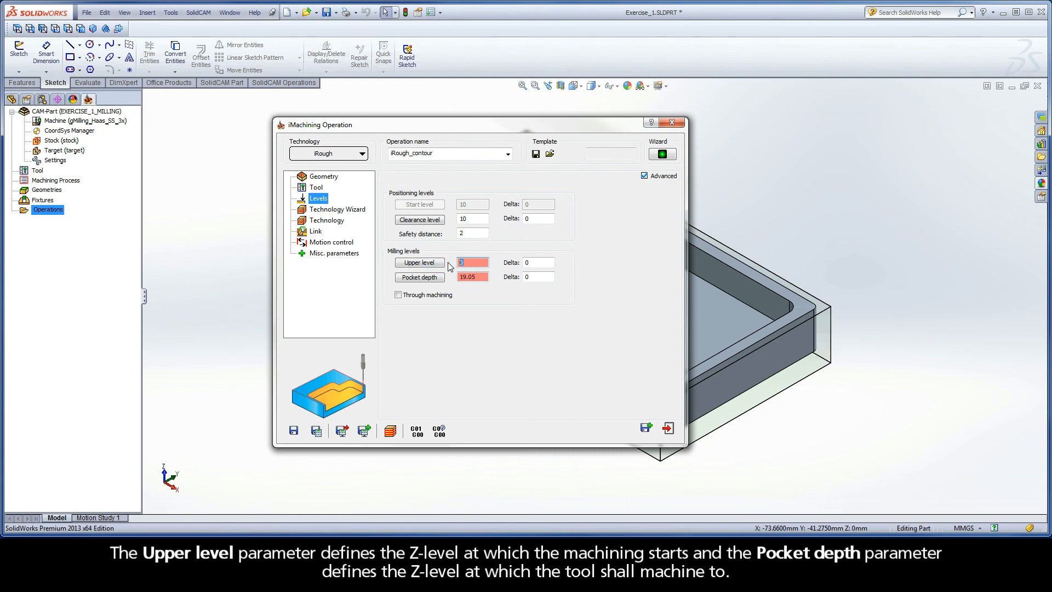
click(471, 276)
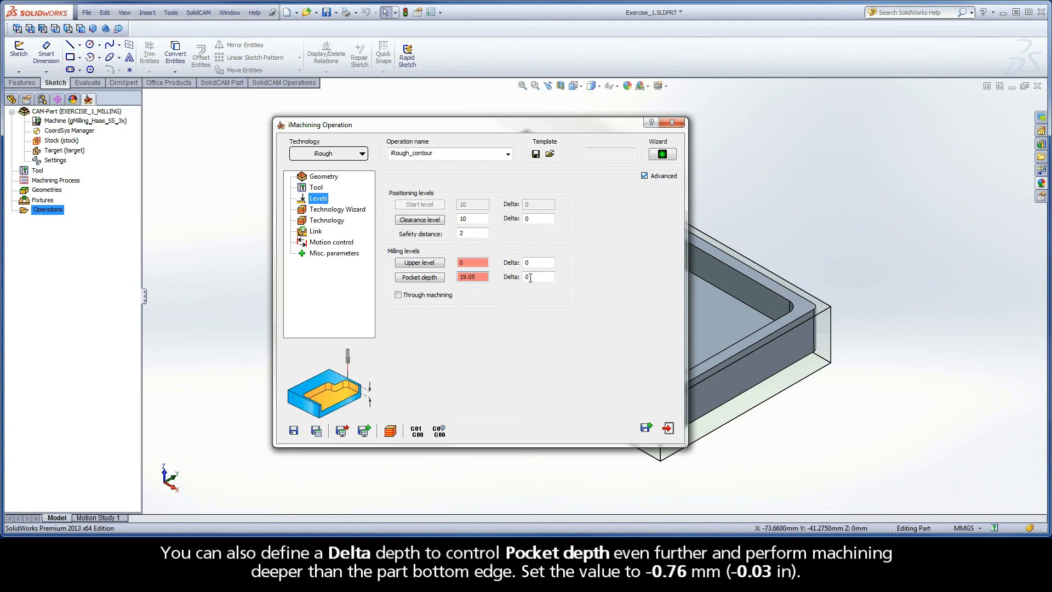
Set the pocket depth delta to -0.76 to cut slightly below the bottom edge.
click(537, 276)
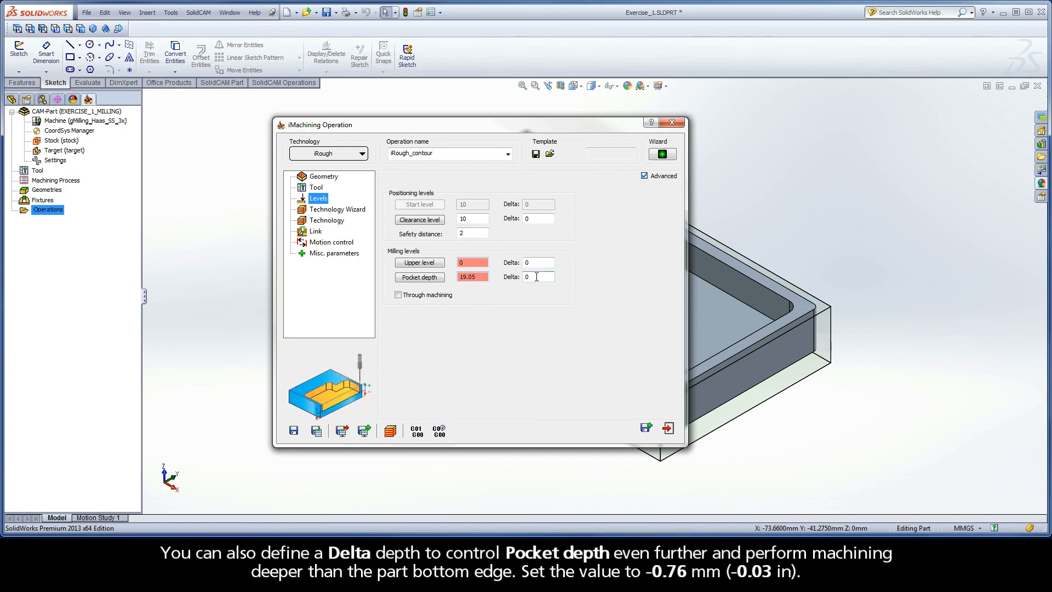
click(536, 276)
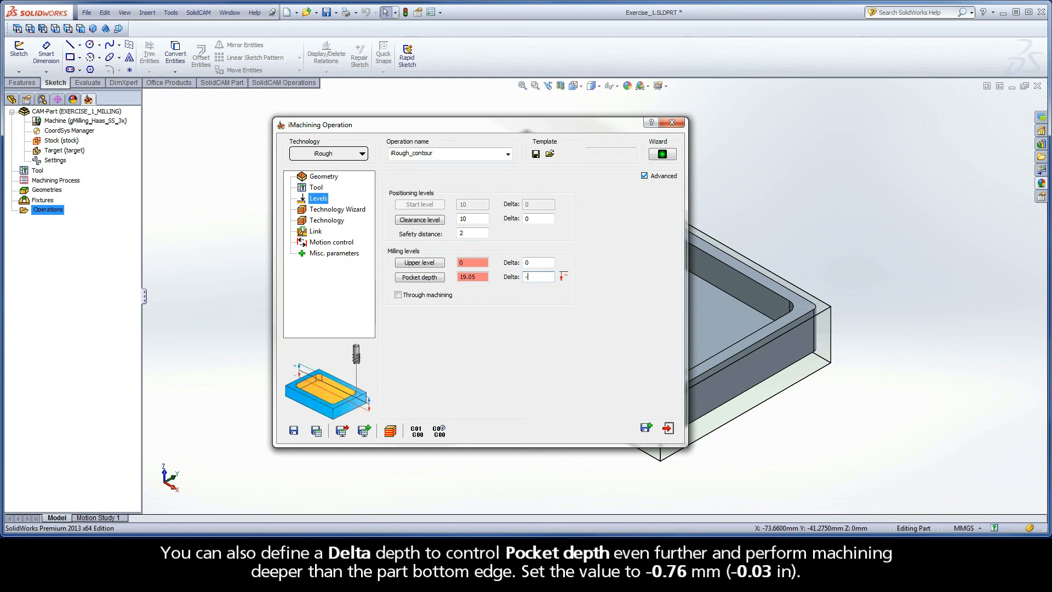
text(-0.76)
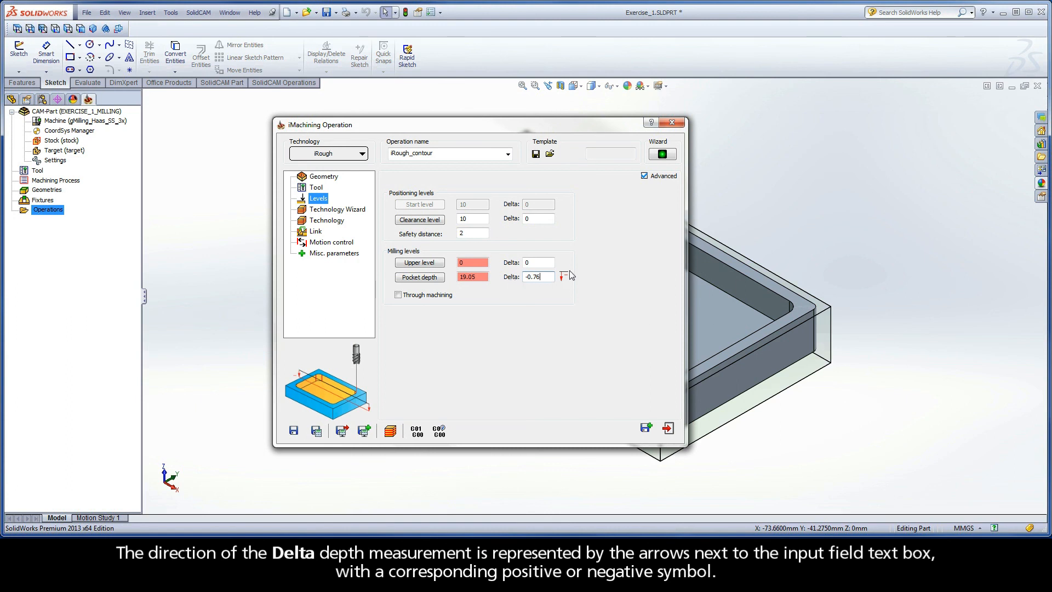
mouse_move(570, 285)
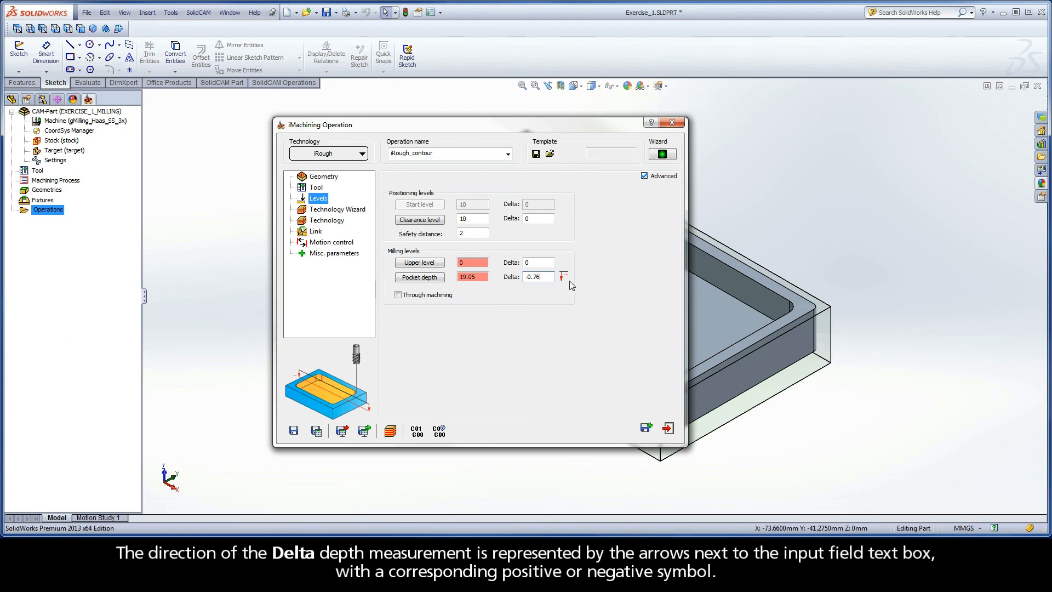